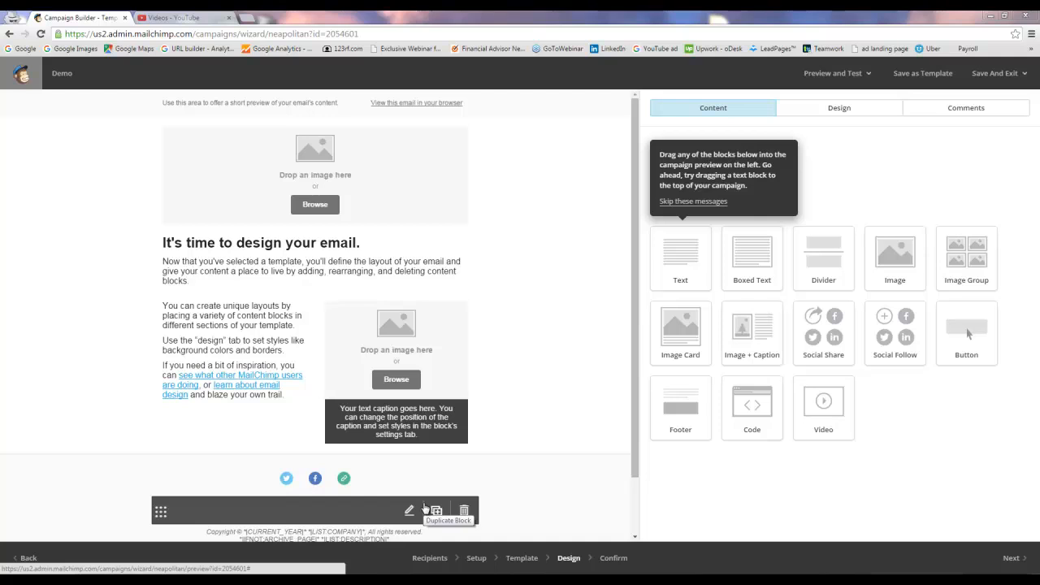
{"action": "mouse_move", "coordinate": [556, 206]}
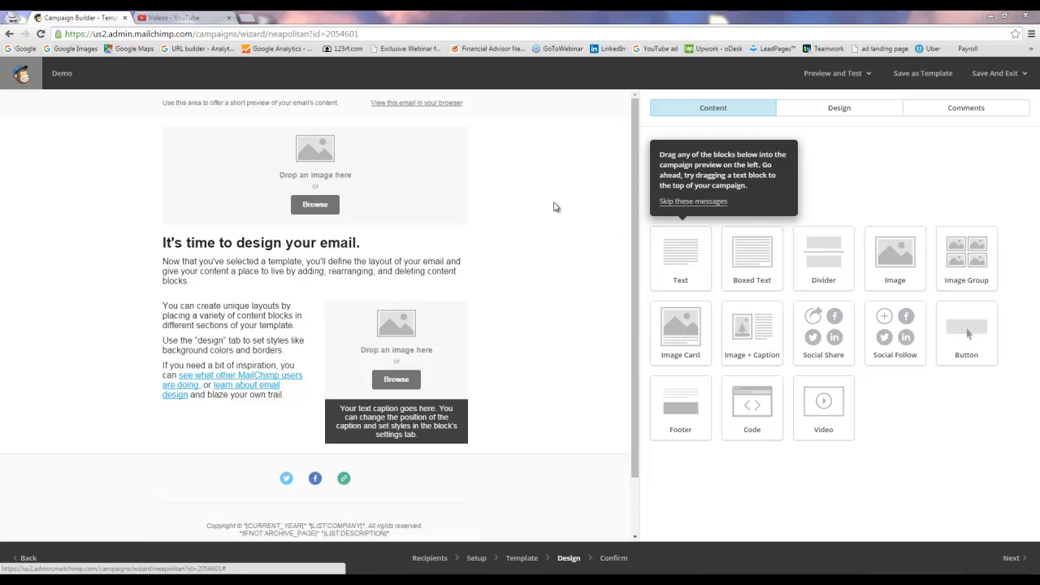
{"action": "mouse_move", "coordinate": [305, 413]}
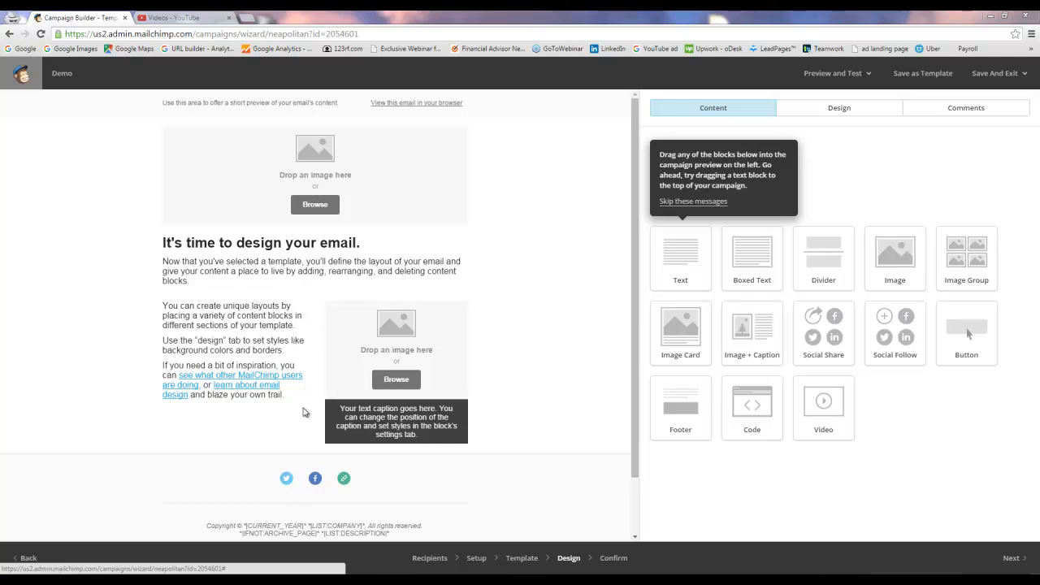
{"action": "mouse_move", "coordinate": [274, 449]}
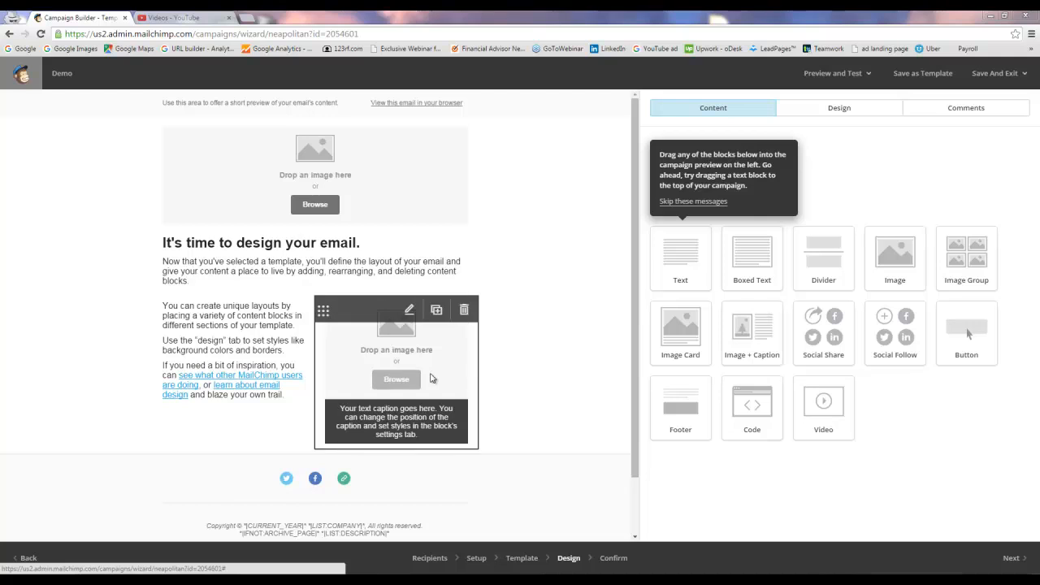
{"action": "mouse_move", "coordinate": [432, 374]}
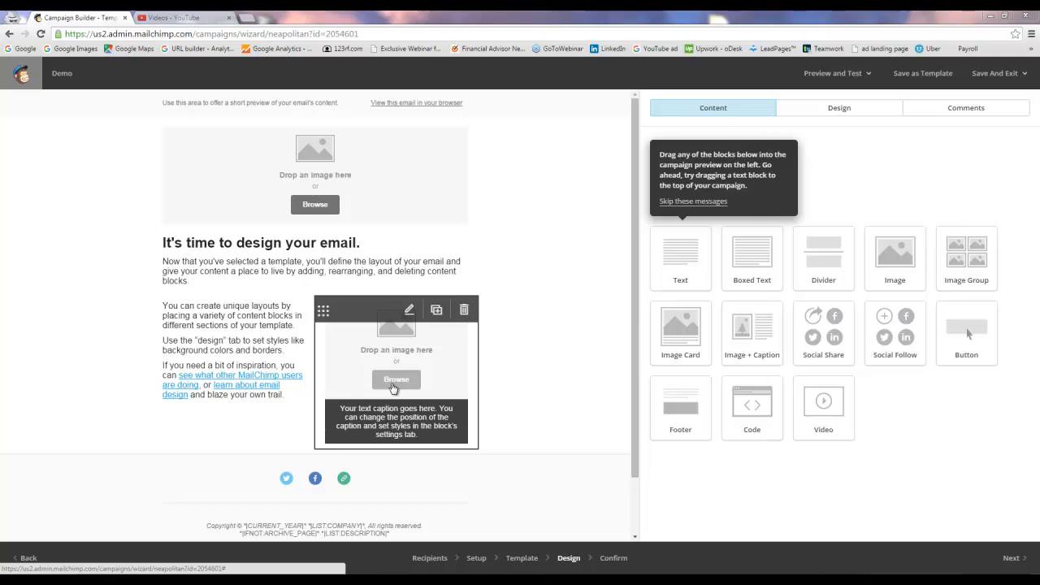
- Upload the Social Security retirement planning image from the Desktop into the image card
{"action": "left_click", "coordinate": [396, 380]}
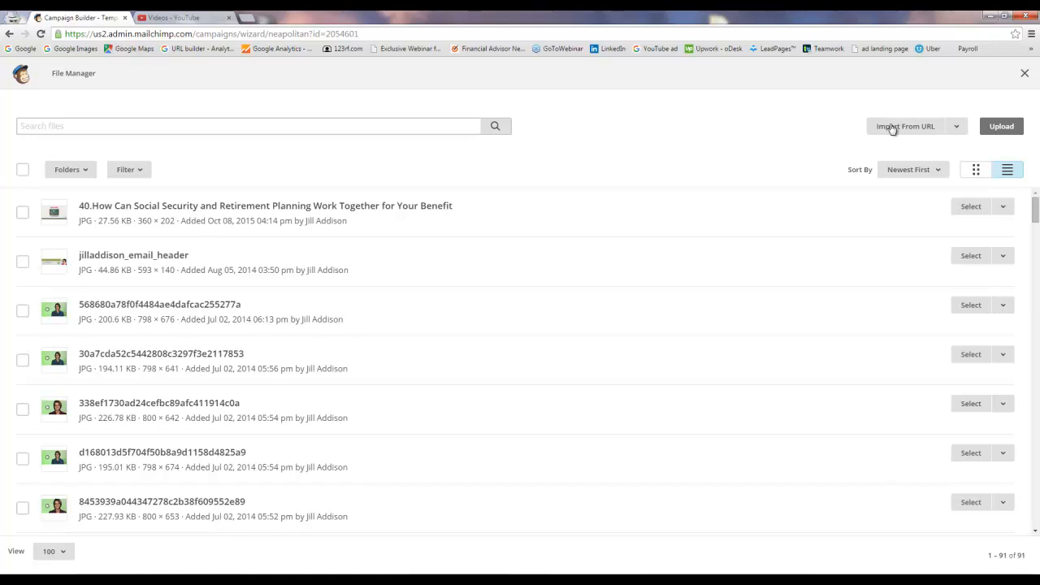
{"action": "left_click", "coordinate": [1001, 126]}
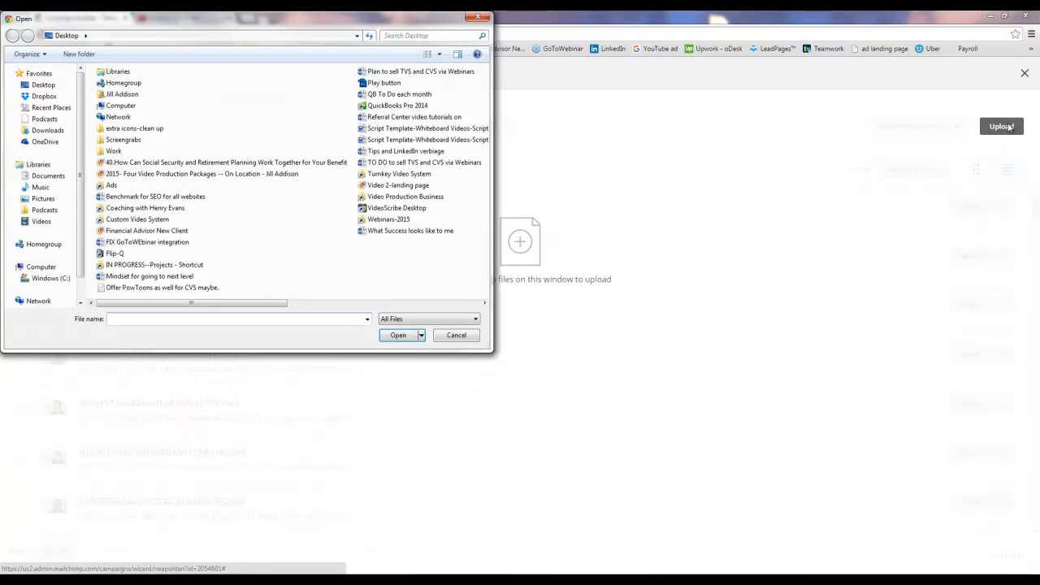
{"action": "left_click", "coordinate": [226, 163]}
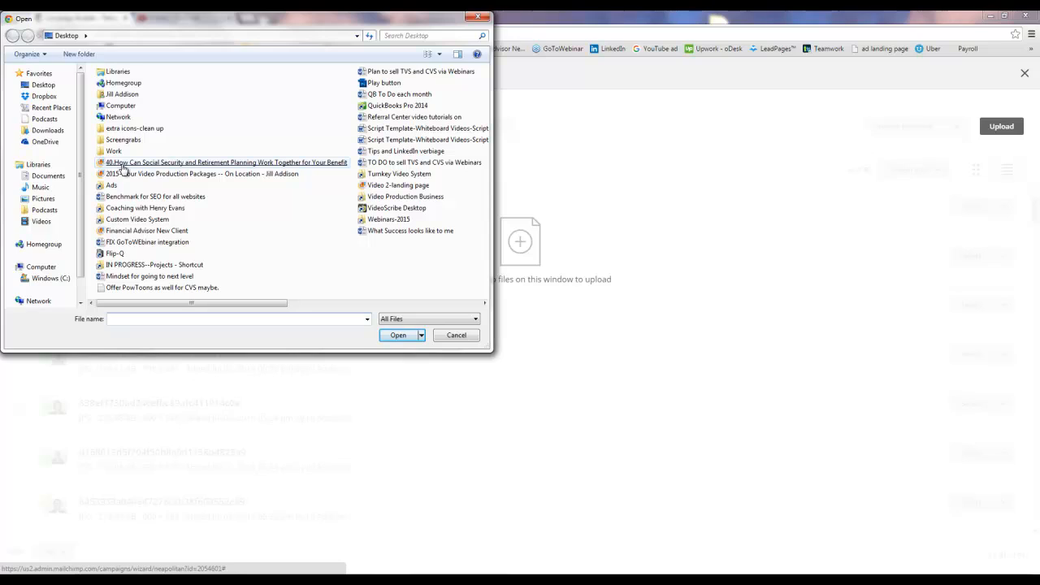
{"action": "left_click", "coordinate": [455, 335]}
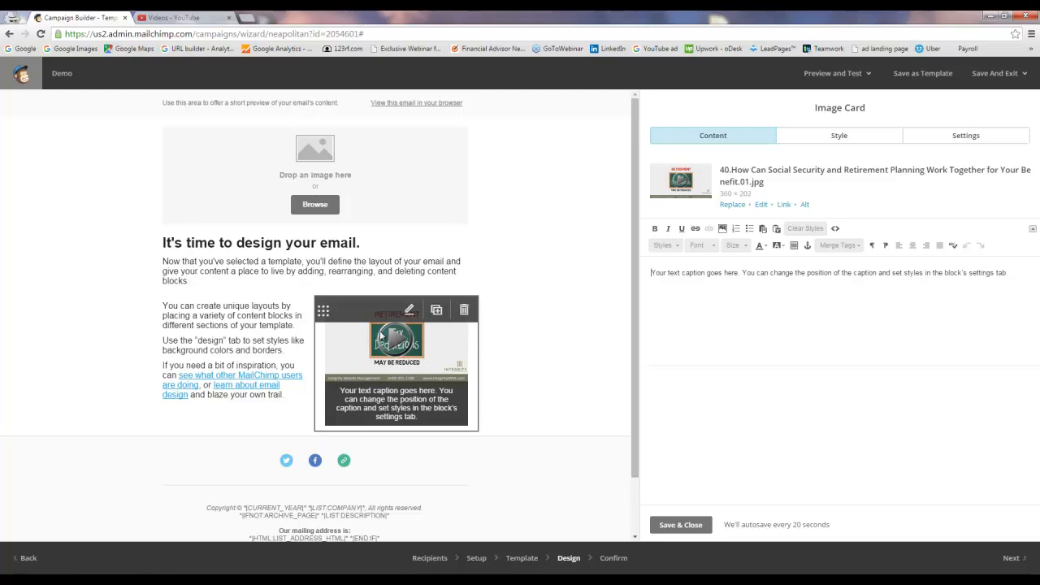
{"action": "mouse_move", "coordinate": [421, 356]}
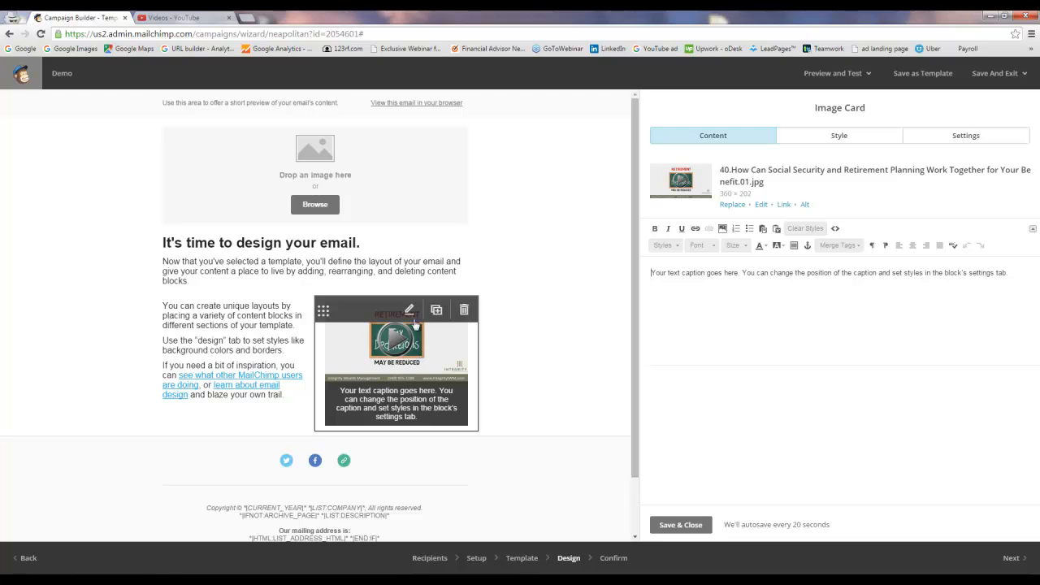
{"action": "mouse_move", "coordinate": [409, 308]}
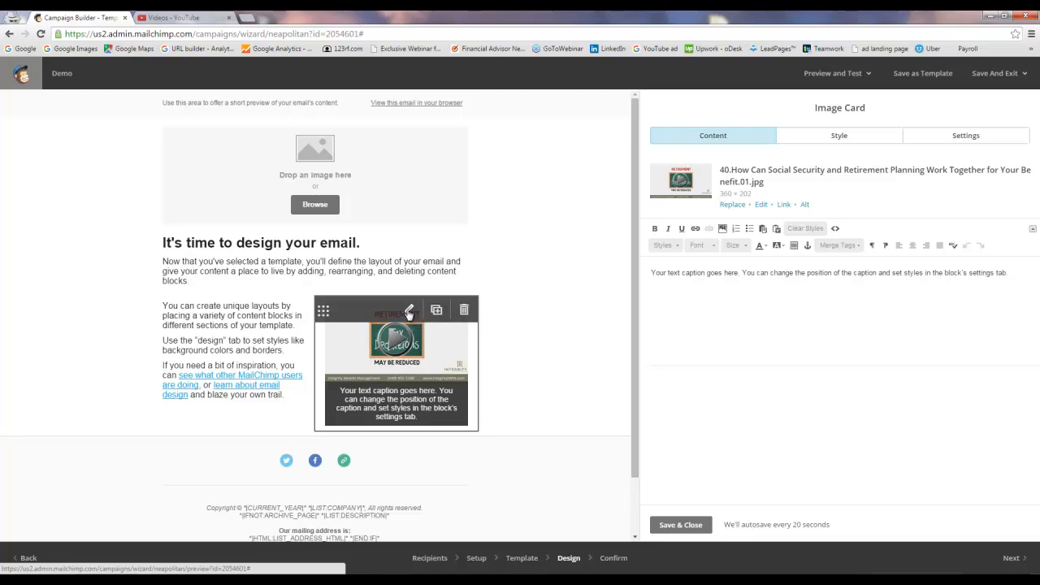
{"action": "mouse_move", "coordinate": [682, 228]}
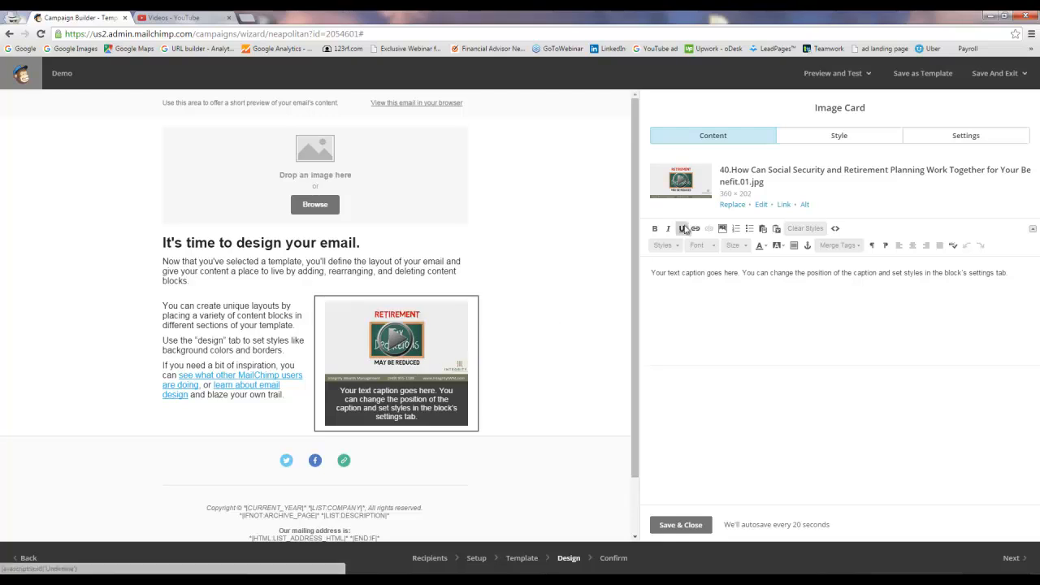
- Save the image card, then reopen its content editor
{"action": "left_click", "coordinate": [711, 107]}
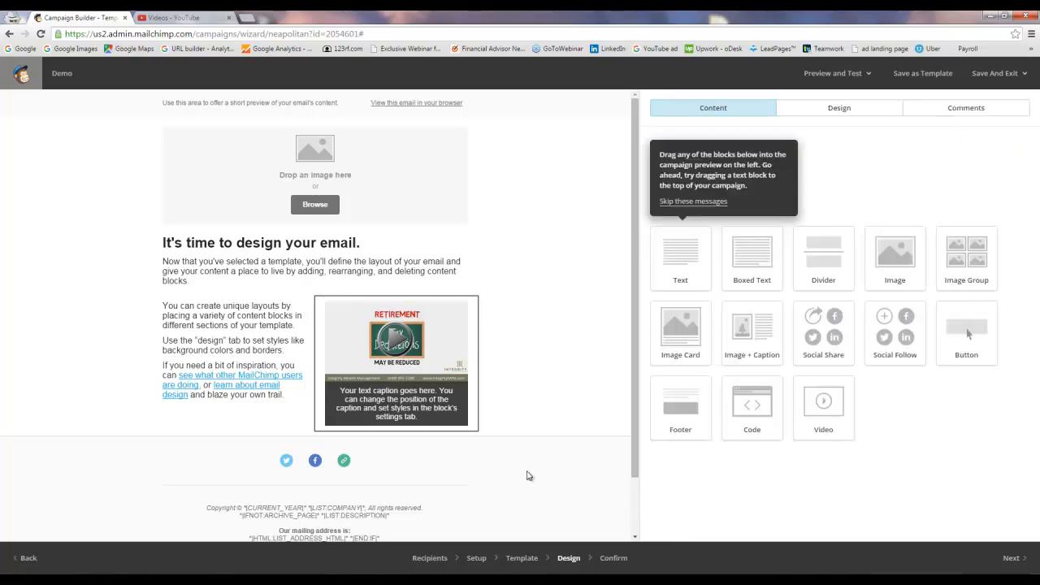
{"action": "left_click", "coordinate": [396, 336]}
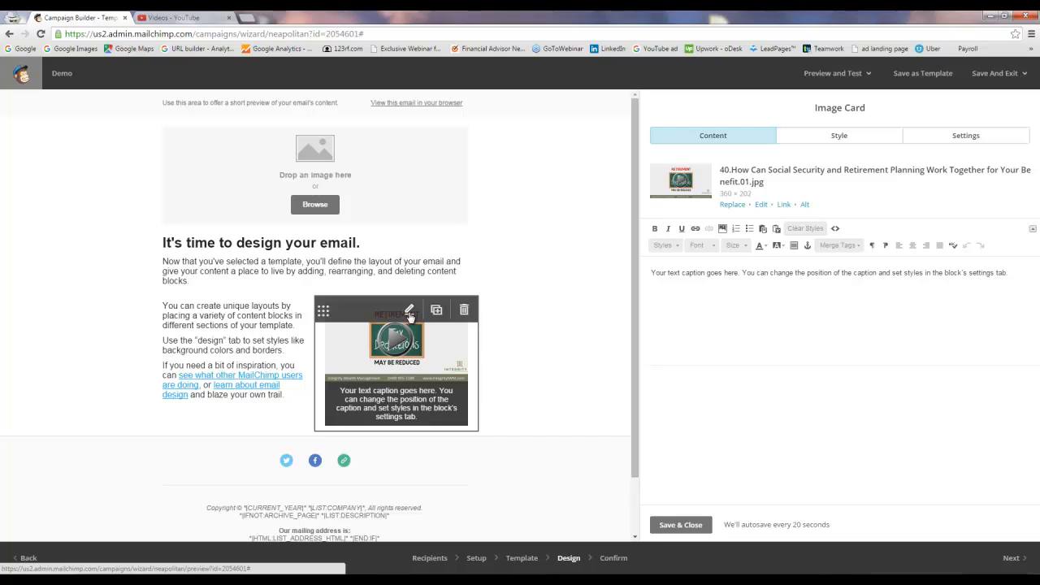
{"action": "mouse_move", "coordinate": [783, 208]}
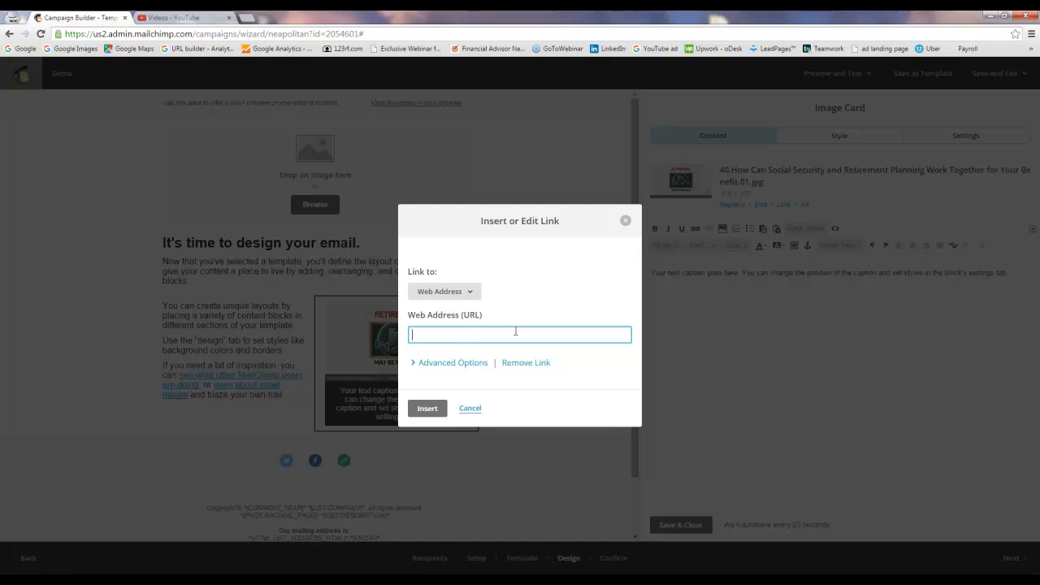
{"action": "mouse_move", "coordinate": [341, 357]}
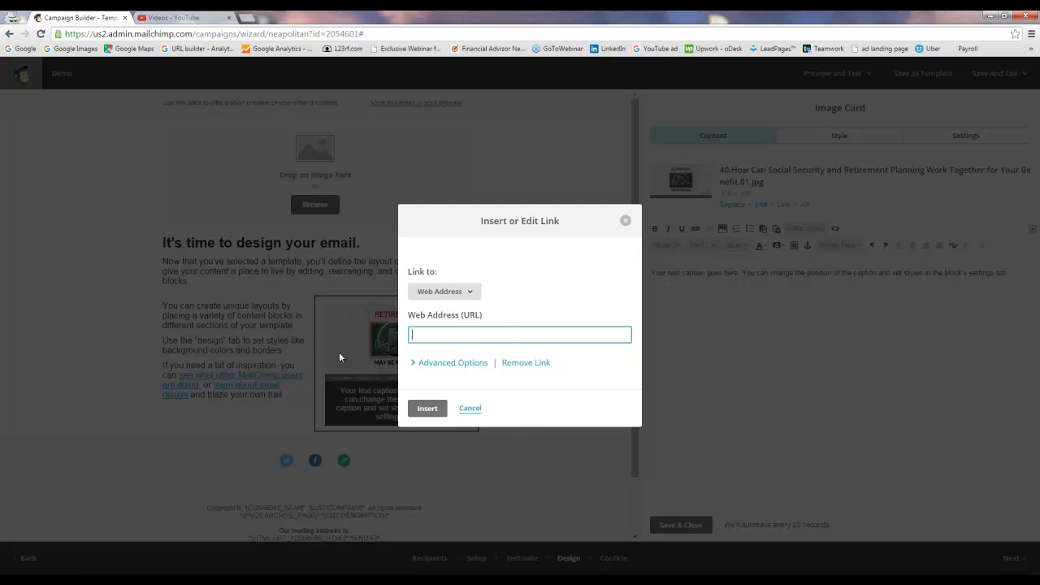
- Switch to the YouTube tab to fetch the video's address for the image link
{"action": "left_click", "coordinate": [182, 17]}
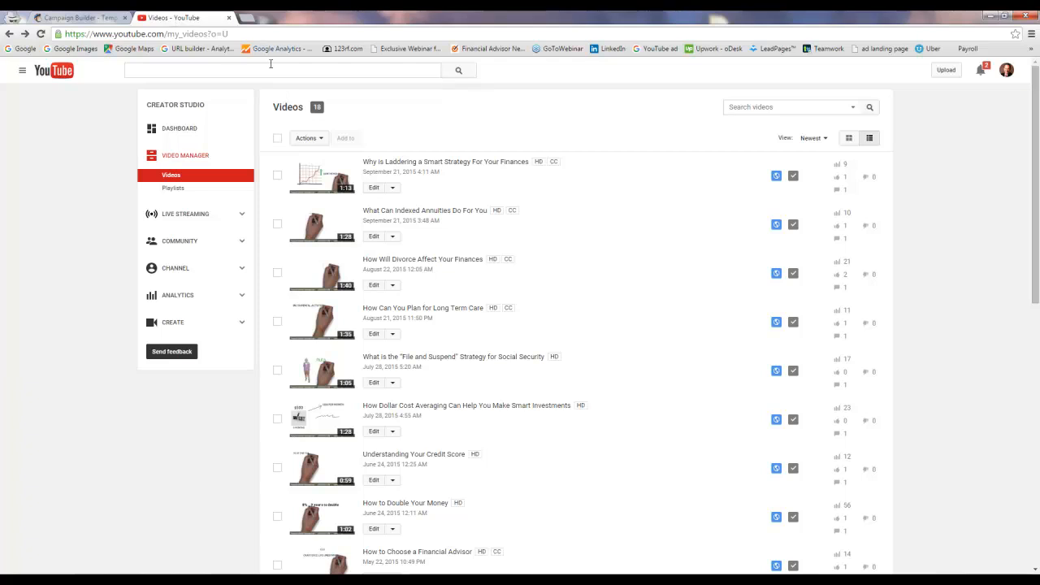
{"action": "left_click", "coordinate": [452, 358]}
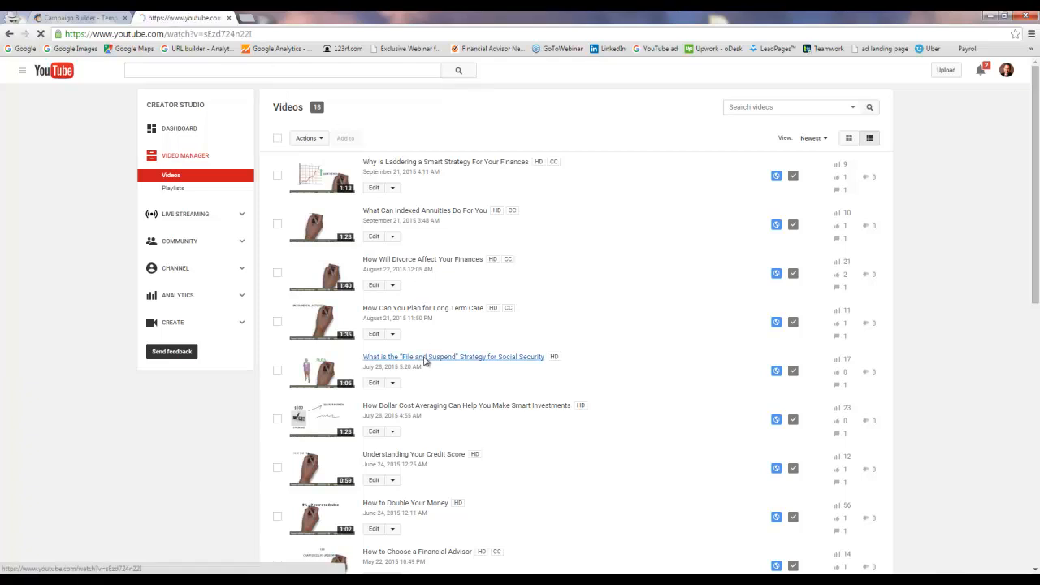
{"action": "left_click", "coordinate": [453, 357]}
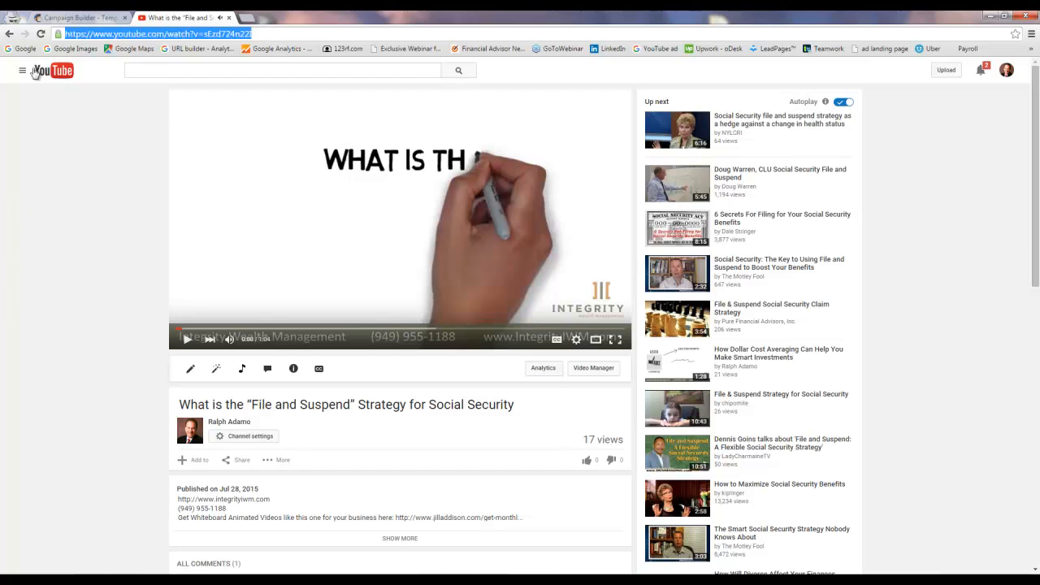
{"action": "left_click", "coordinate": [73, 16]}
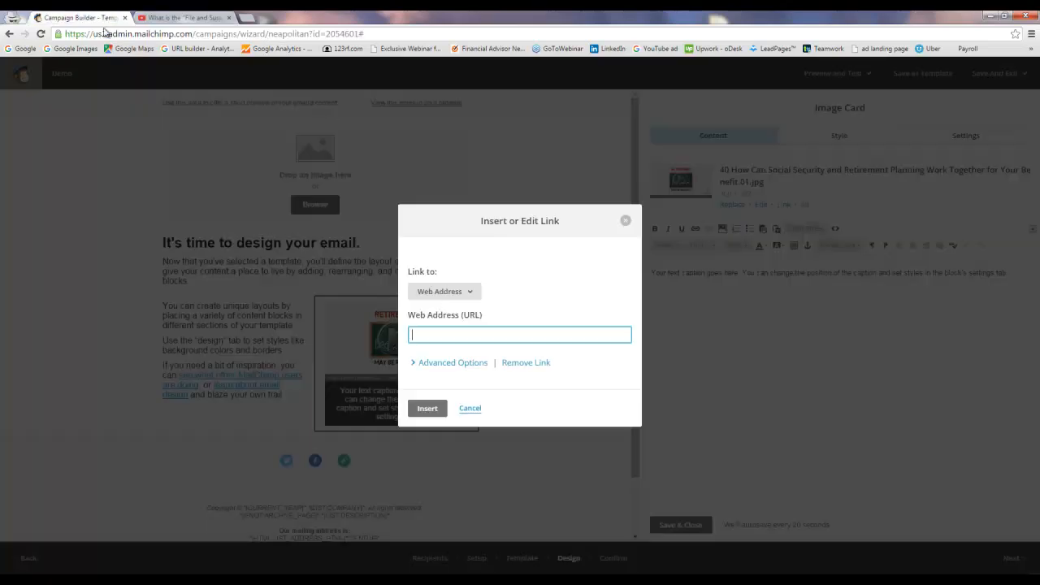
{"action": "type", "text": "https://www.youtube.com/watch?v=sEzd724n22I"}
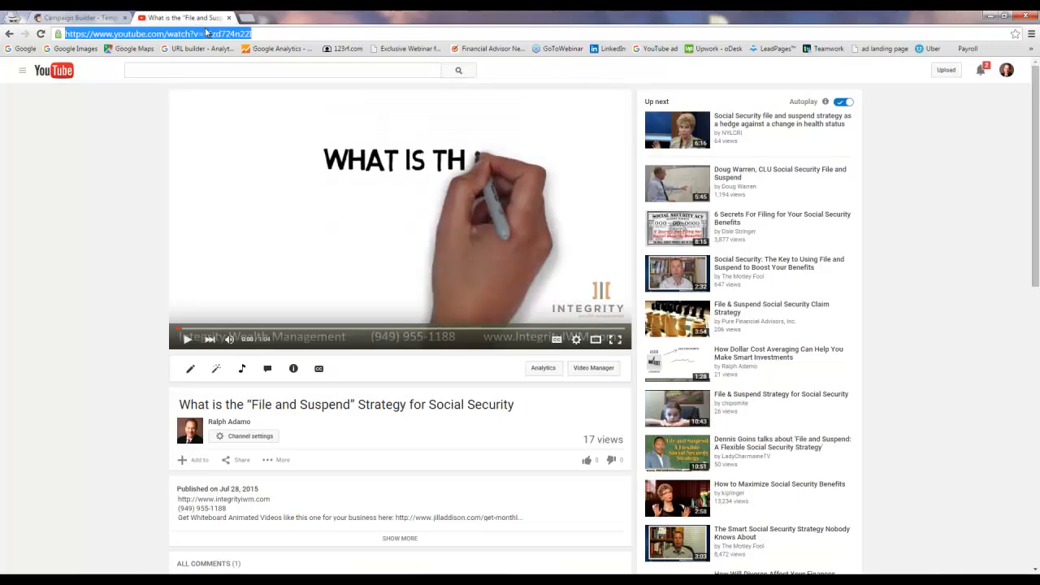
{"action": "left_click", "coordinate": [73, 16]}
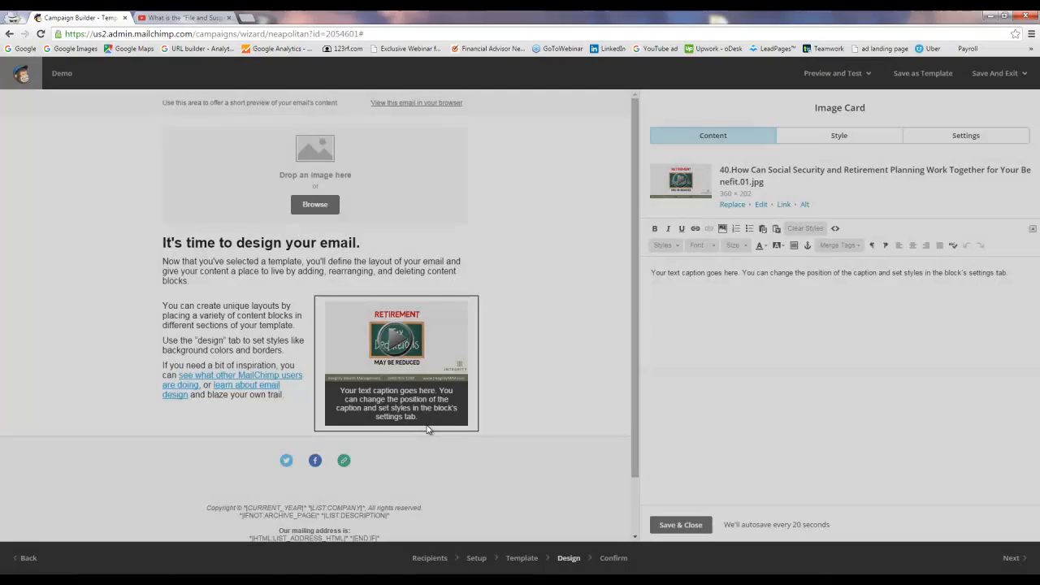
{"action": "mouse_move", "coordinate": [429, 359]}
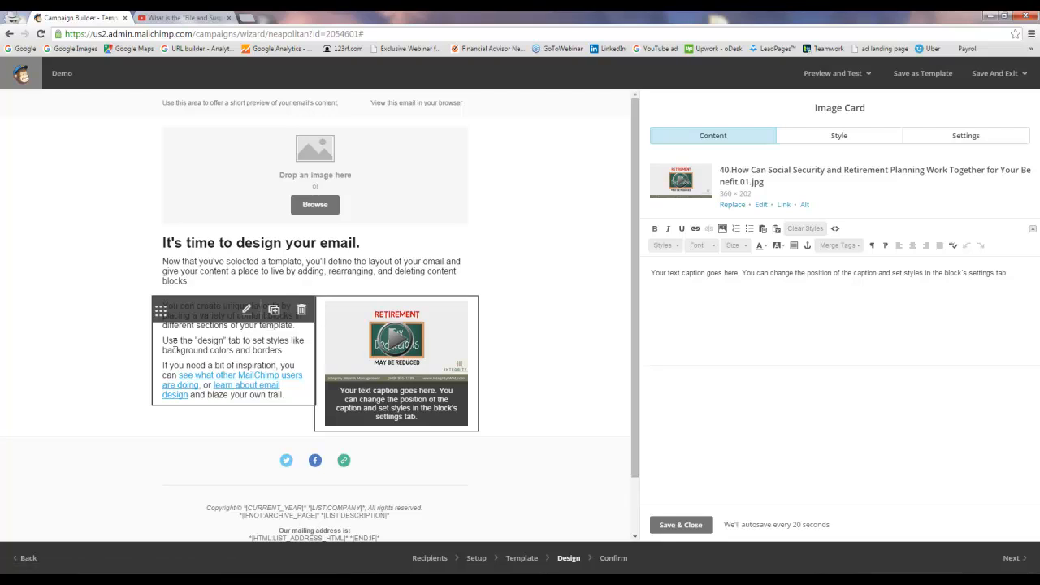
- Replace the text block's first line with "Watch my 1-Minute Video about Retirement Planning" and select the title phrase
{"action": "left_click", "coordinate": [246, 308]}
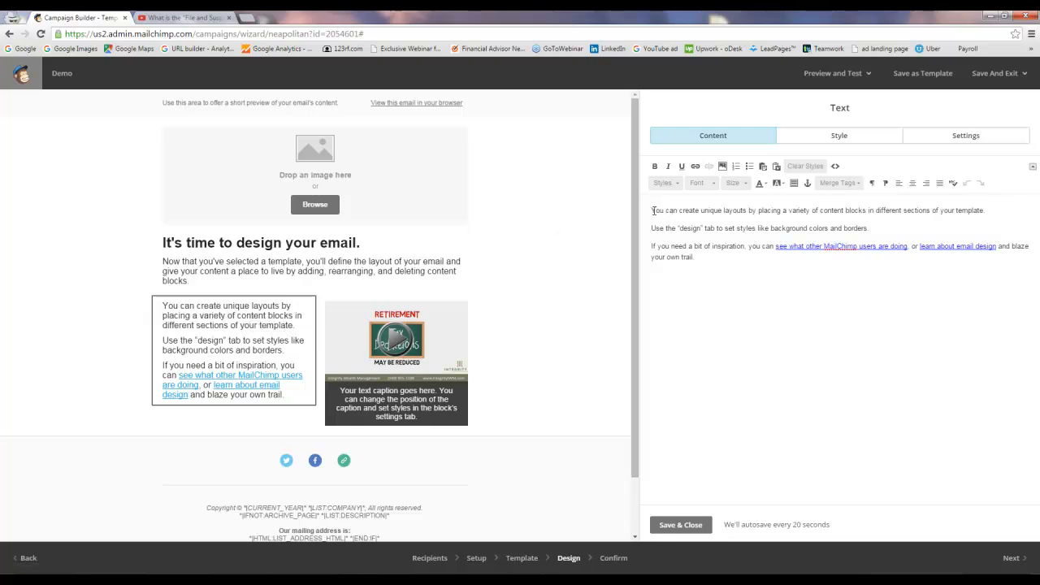
{"action": "triple_click", "coordinate": [818, 210]}
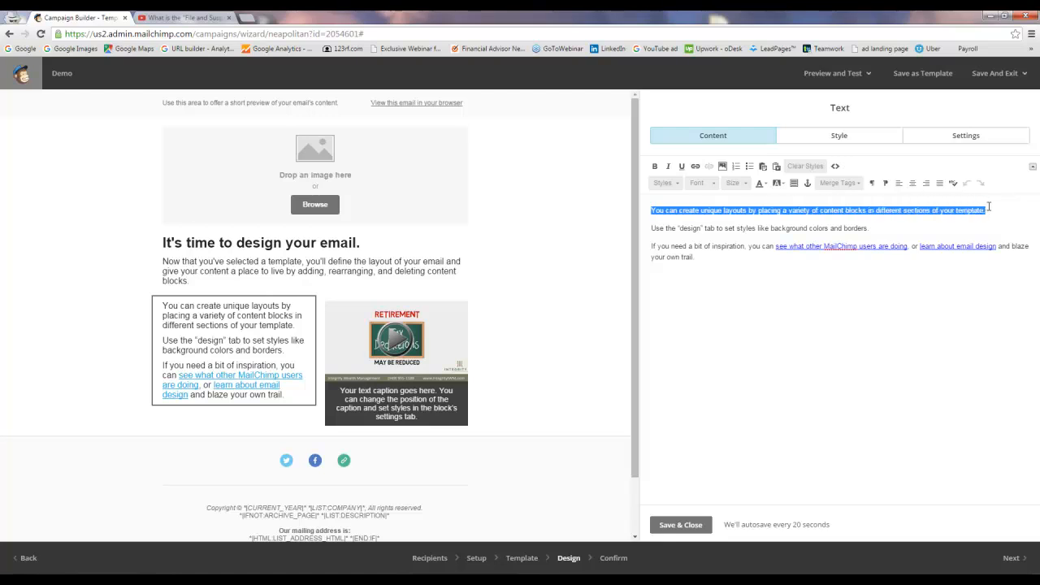
{"action": "type", "text": "Watch"}
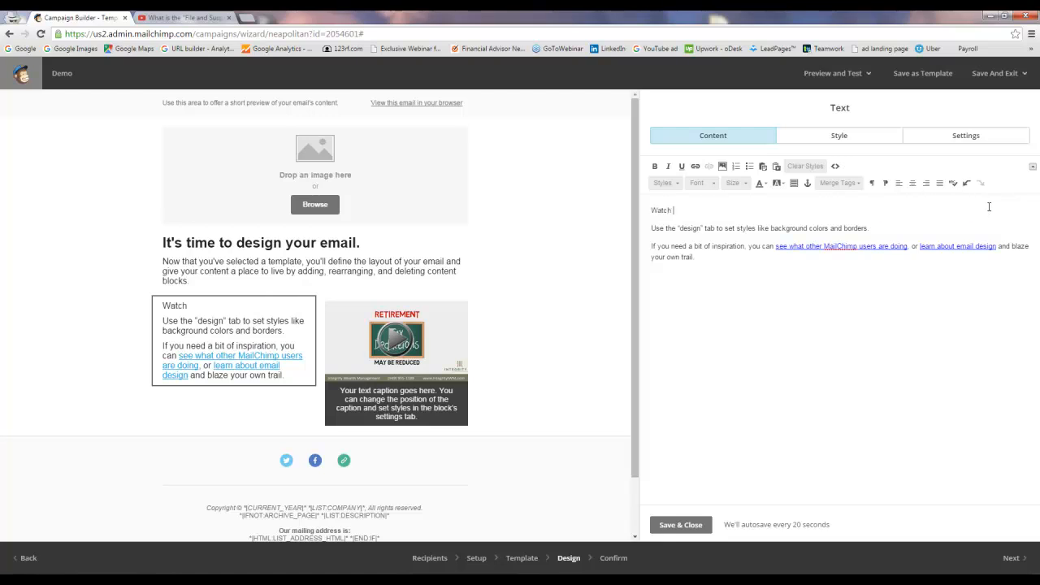
{"action": "type", "text": "my 1"}
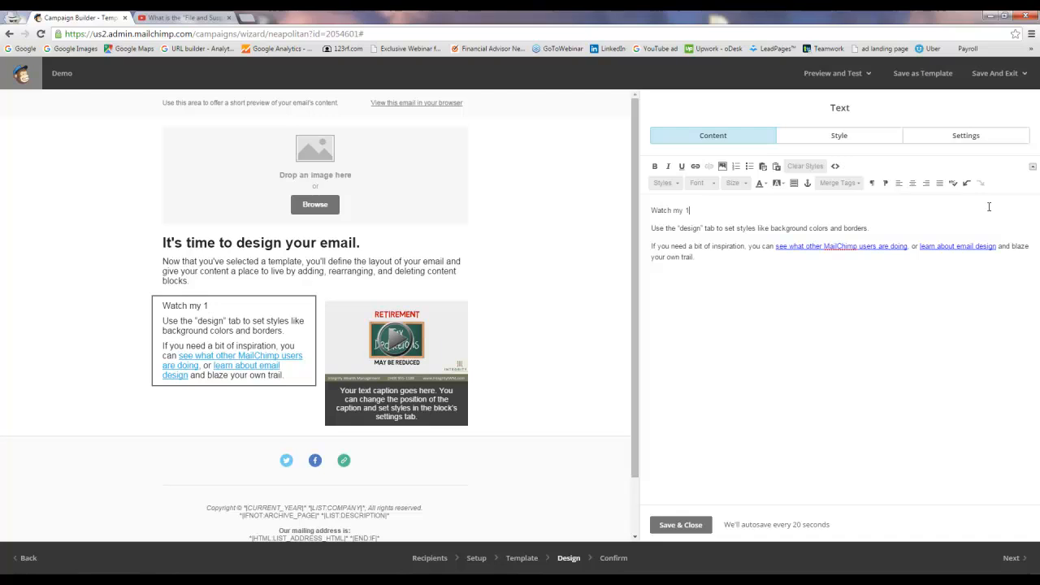
{"action": "type", "text": "-Minute Video a"}
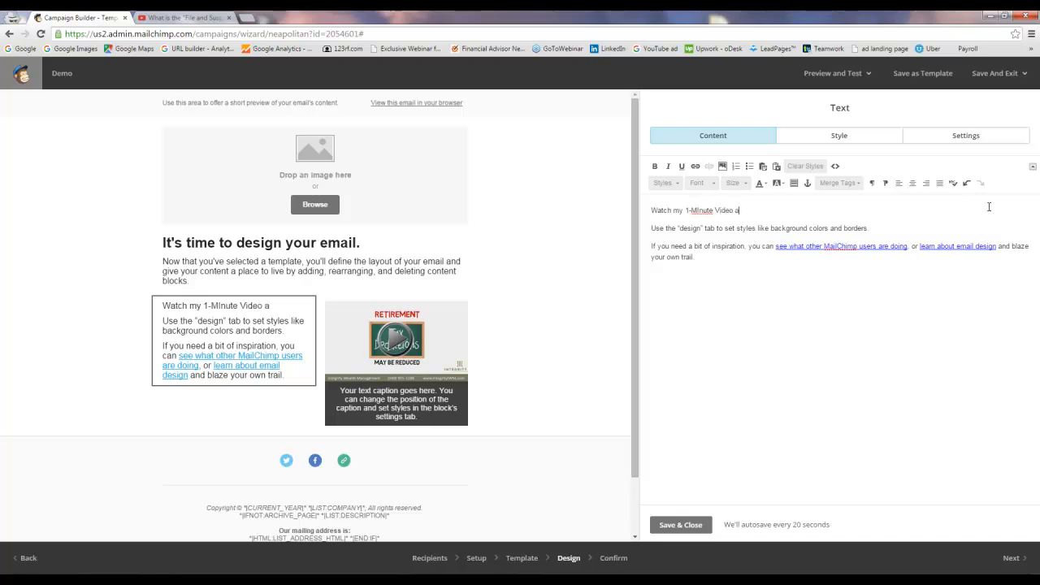
{"action": "type", "text": "bout Retirement"}
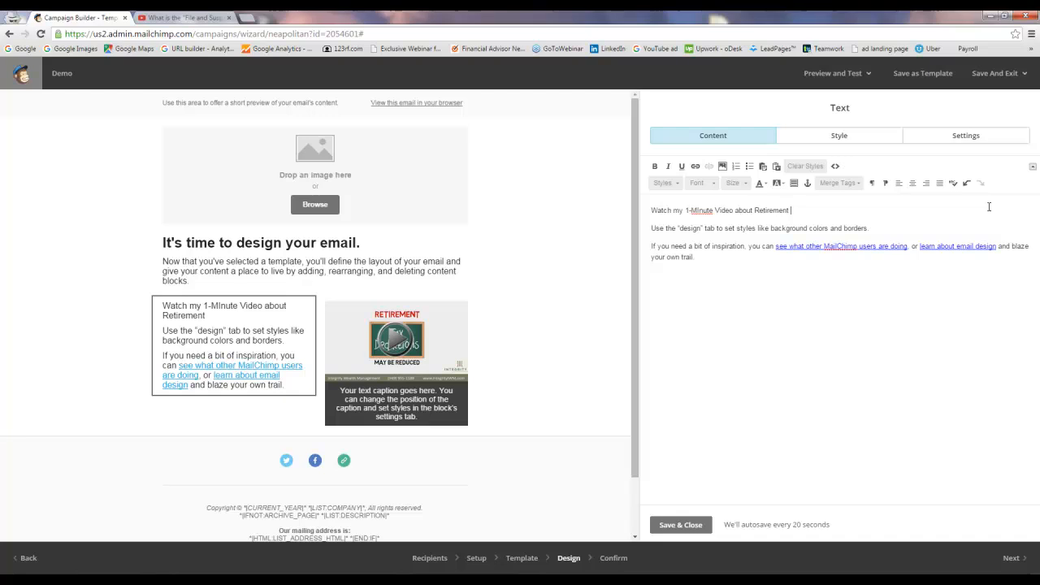
{"action": "type", "text": "Planning"}
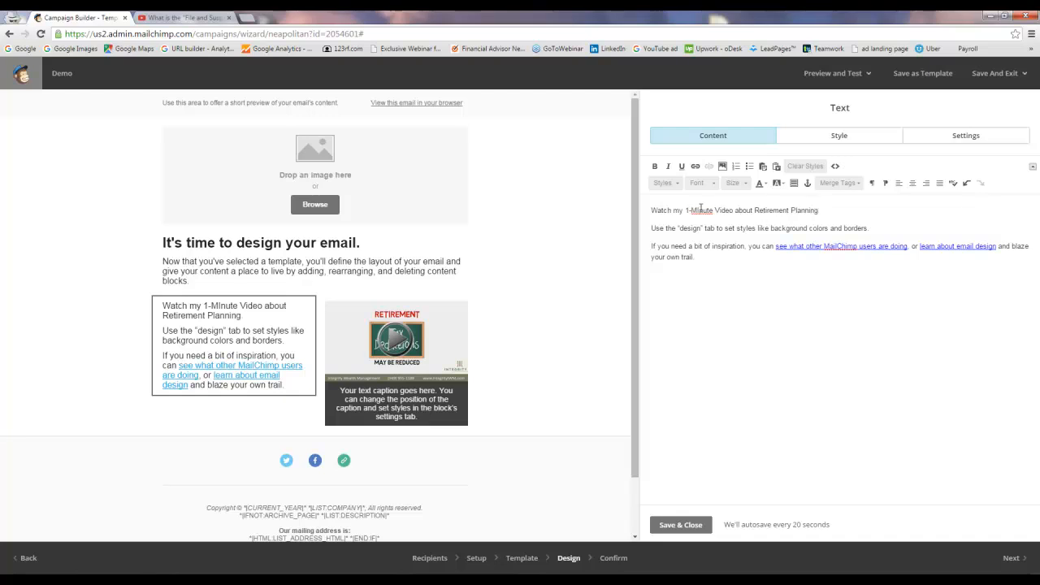
{"action": "left_click_drag", "start_coordinate": [689, 209], "coordinate": [777, 228]}
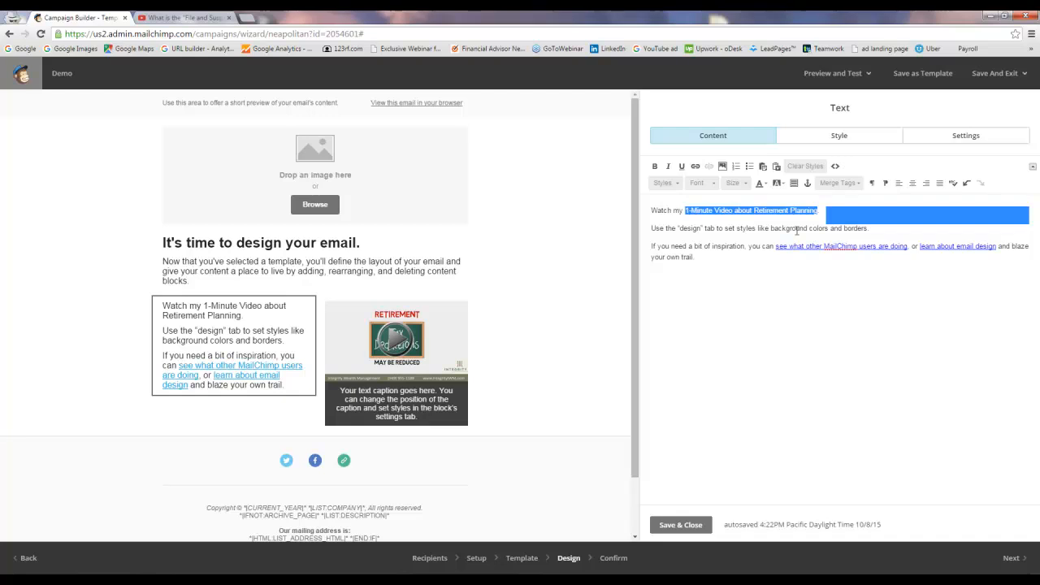
{"action": "left_click", "coordinate": [695, 166]}
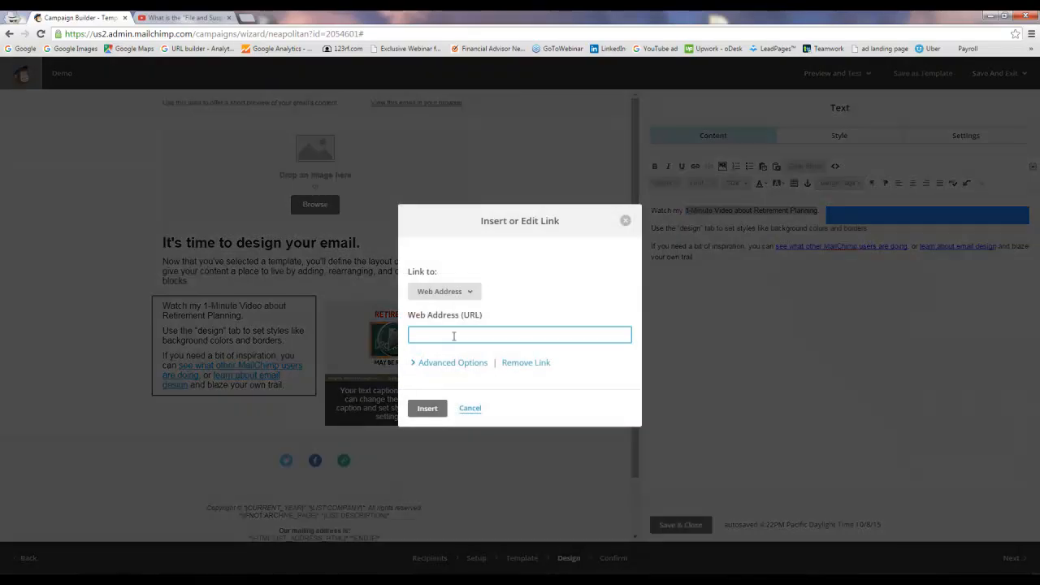
{"action": "type", "text": "https://www.youtube.com/watch?v=sEzd724n22I"}
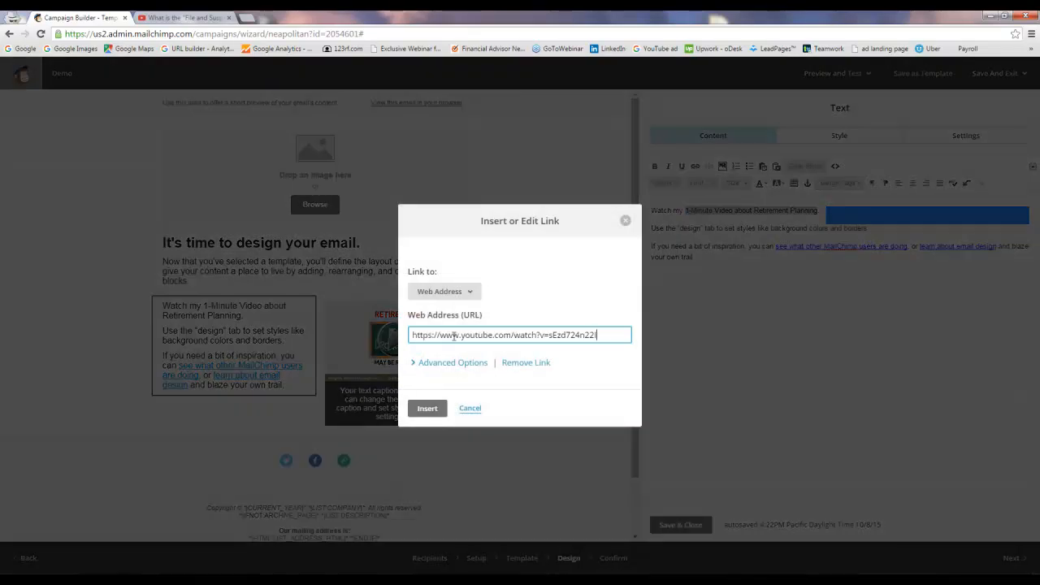
{"action": "left_click", "coordinate": [426, 407]}
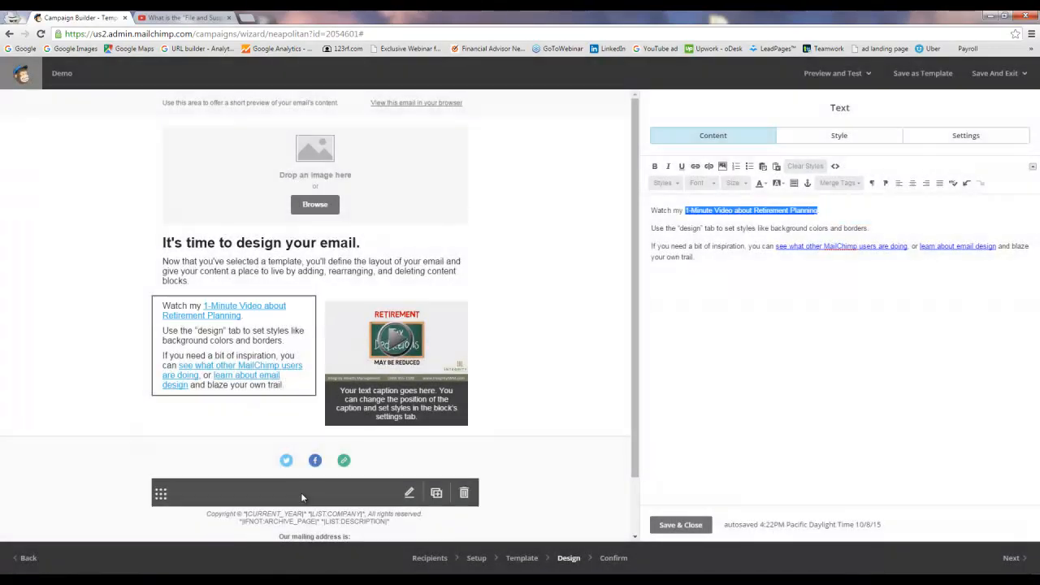
{"action": "mouse_move", "coordinate": [220, 419]}
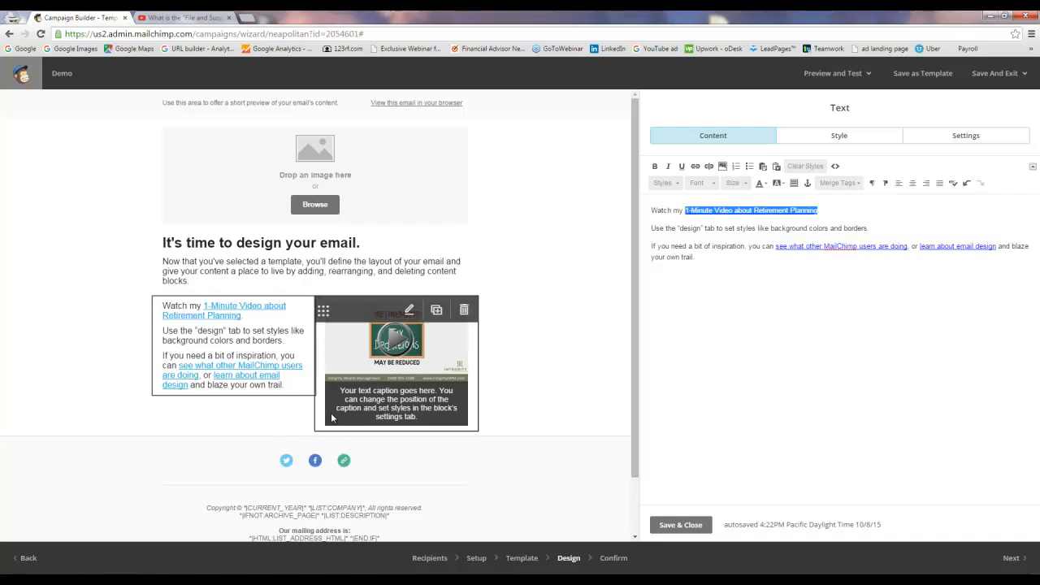
{"action": "mouse_move", "coordinate": [396, 361]}
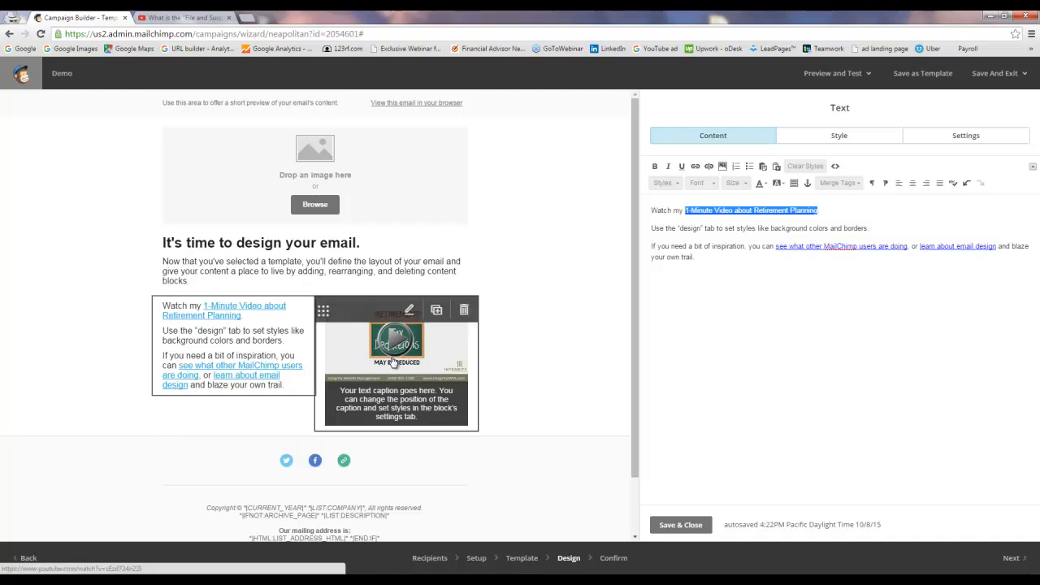
{"action": "mouse_move", "coordinate": [231, 420]}
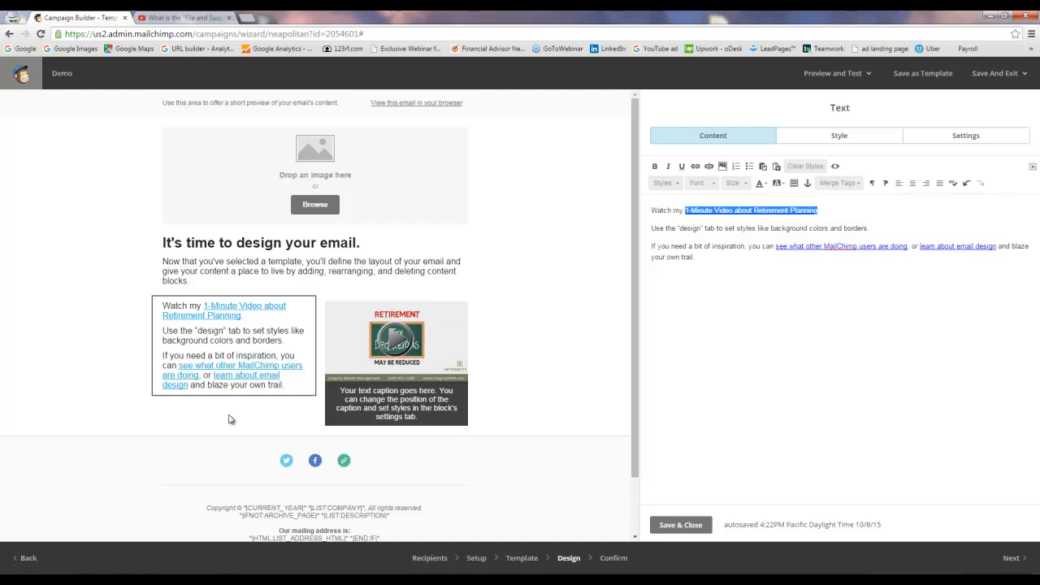